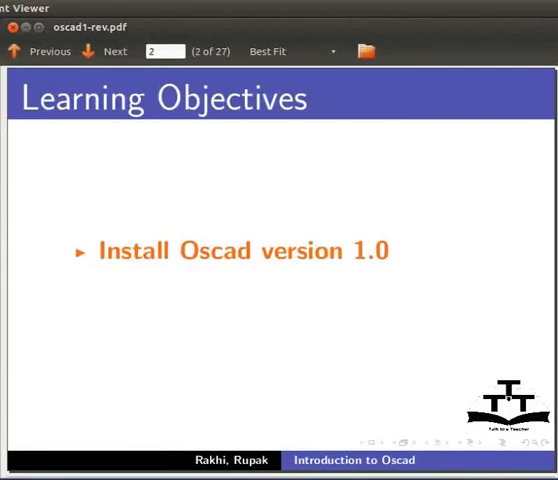
Advance the Oscad PDF from page 2 to page 15, Credits and Acknowledgements.
{"action": "left_click", "coordinate": [103, 51]}
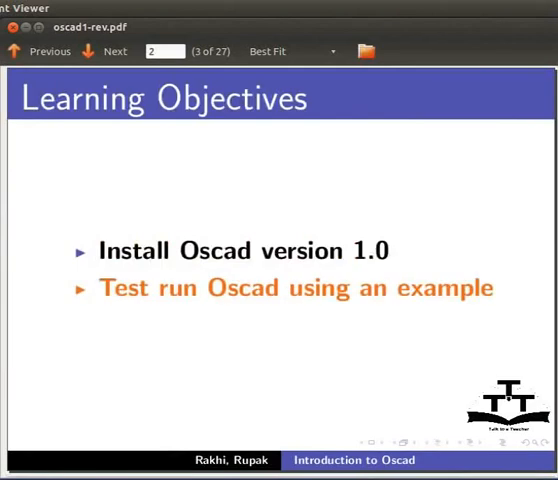
{"action": "left_click", "coordinate": [104, 51]}
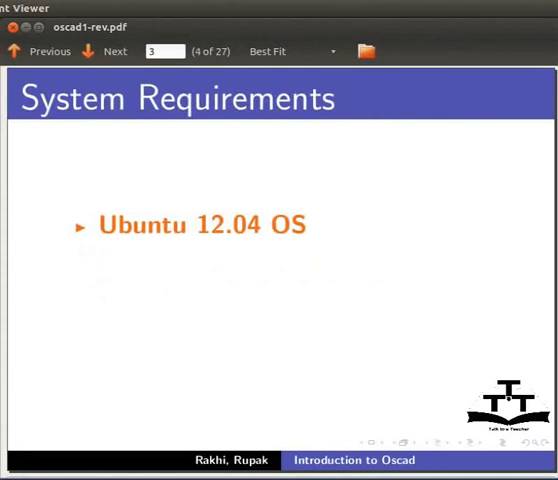
{"action": "left_click", "coordinate": [104, 51]}
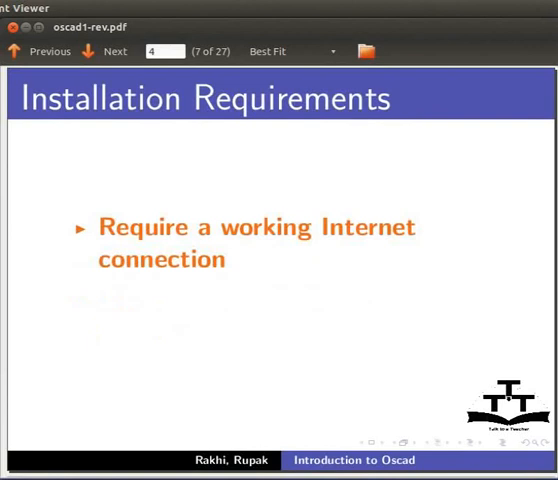
{"action": "left_click", "coordinate": [105, 51]}
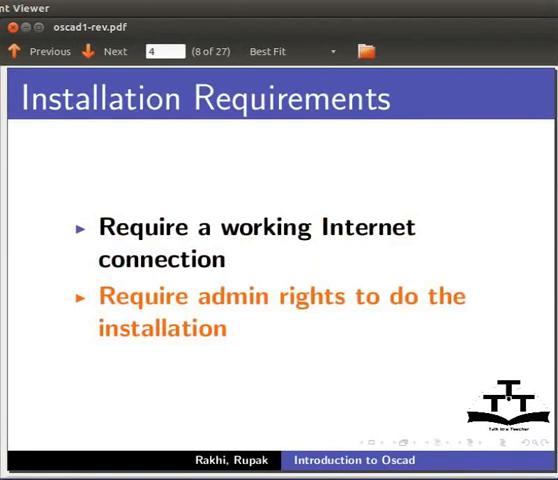
{"action": "left_click", "coordinate": [109, 51]}
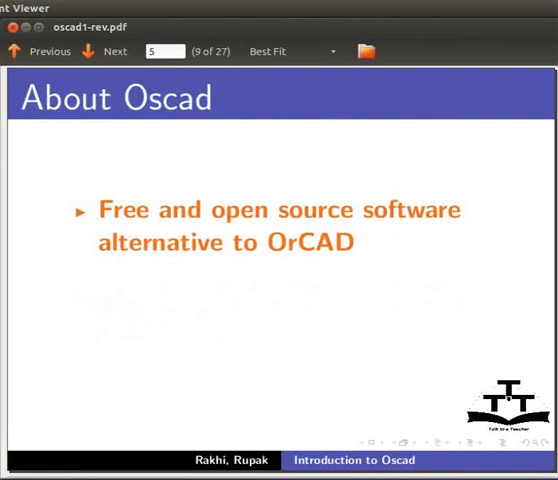
{"action": "left_click", "coordinate": [113, 51]}
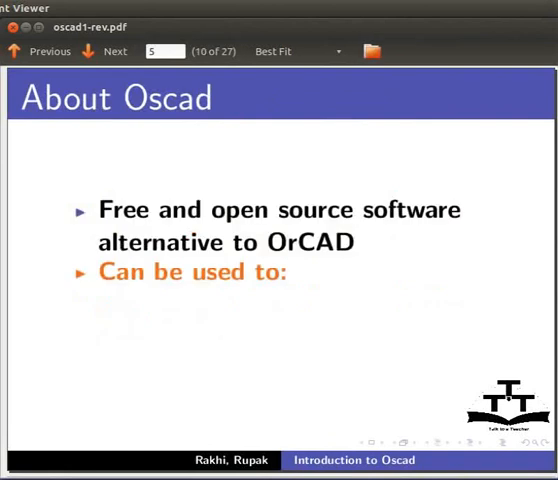
{"action": "left_click", "coordinate": [104, 51]}
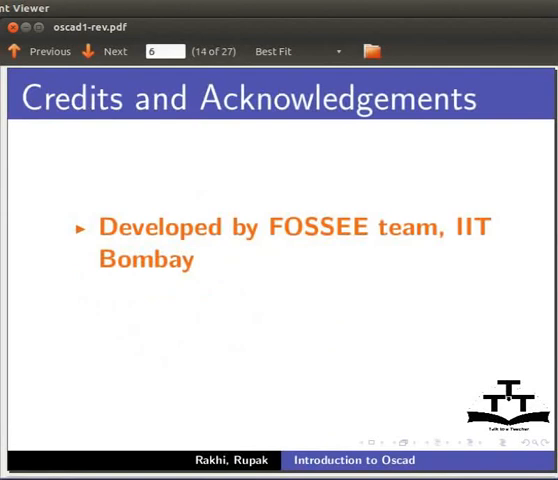
{"action": "left_click", "coordinate": [104, 51]}
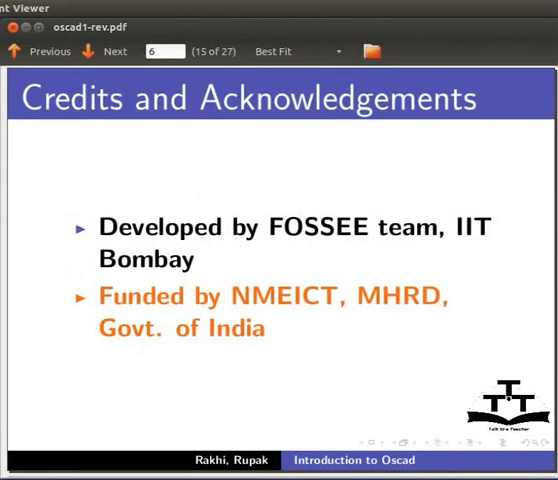
Advance the PDF from page 15 to page 21, showing all Prerequisites II points.
{"action": "left_click", "coordinate": [113, 51]}
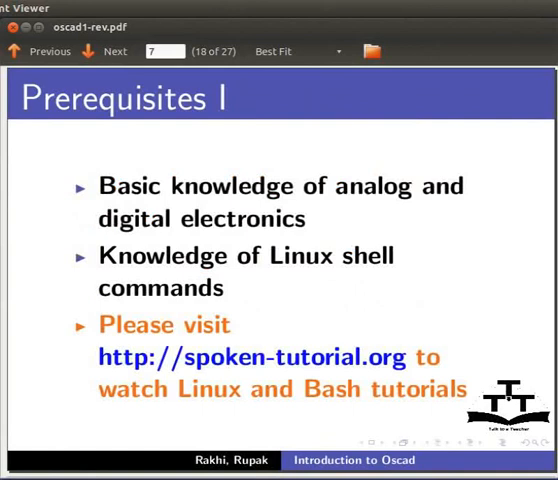
{"action": "left_click", "coordinate": [104, 51]}
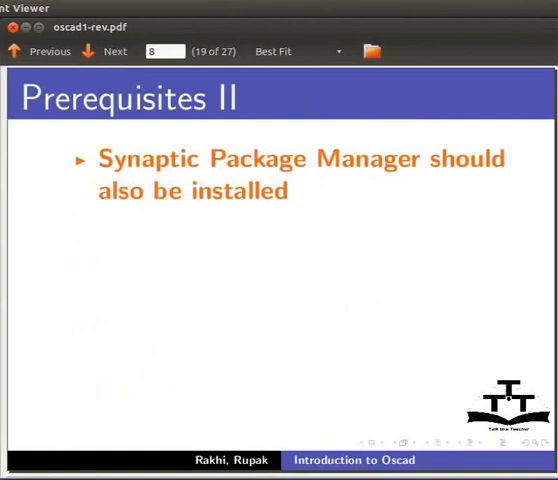
{"action": "left_click", "coordinate": [103, 51]}
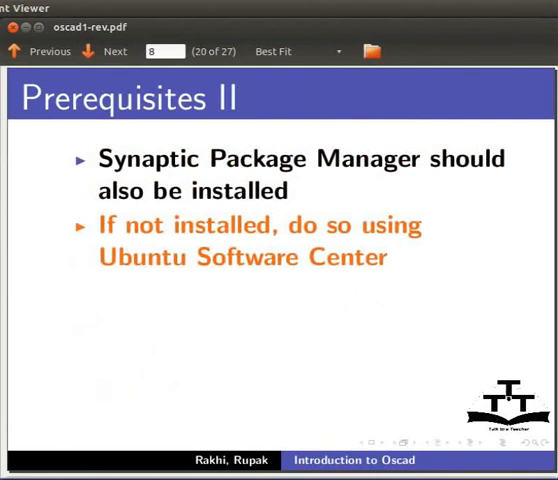
{"action": "left_click", "coordinate": [114, 51]}
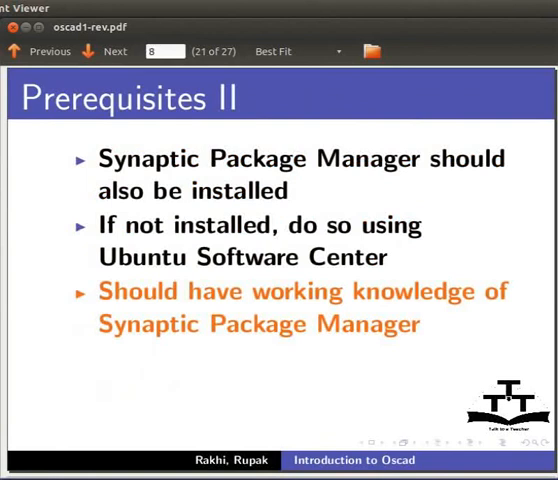
{"action": "left_click", "coordinate": [114, 51]}
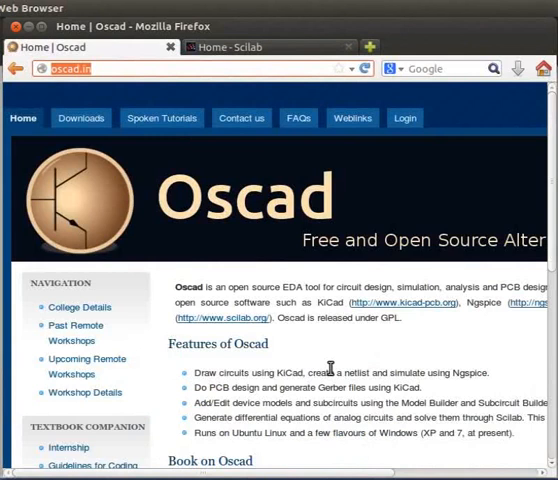
Download 'Oscad Installer - Linux' and 'Oscad Examples' from the Oscad Downloads page.
{"action": "left_click", "coordinate": [81, 118]}
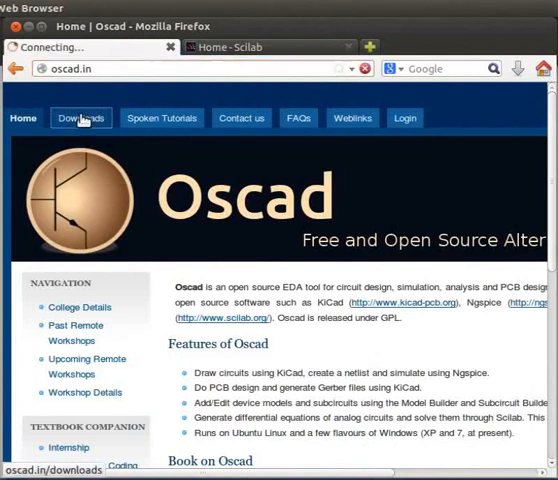
{"action": "left_click", "coordinate": [80, 117]}
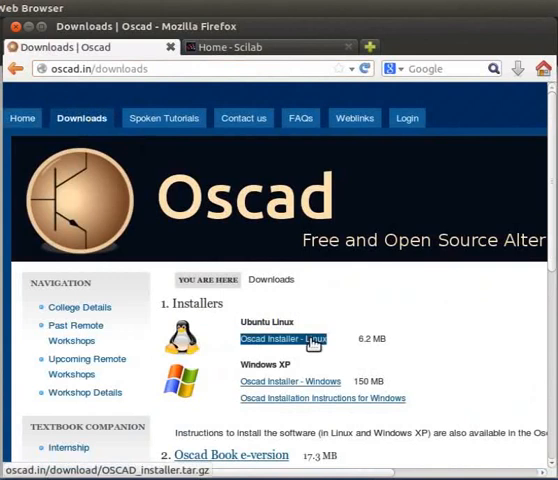
{"action": "left_click", "coordinate": [285, 338]}
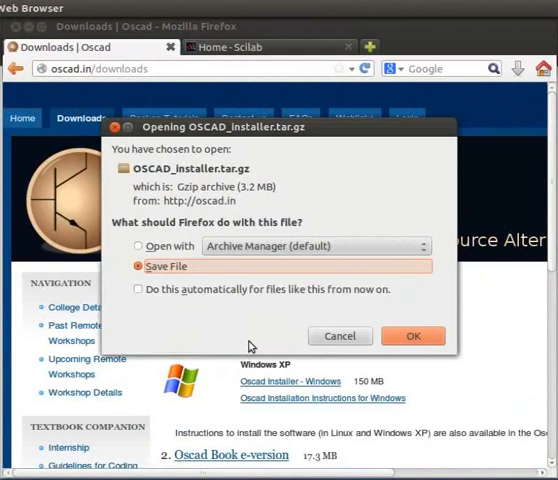
{"action": "mouse_move", "coordinate": [296, 340]}
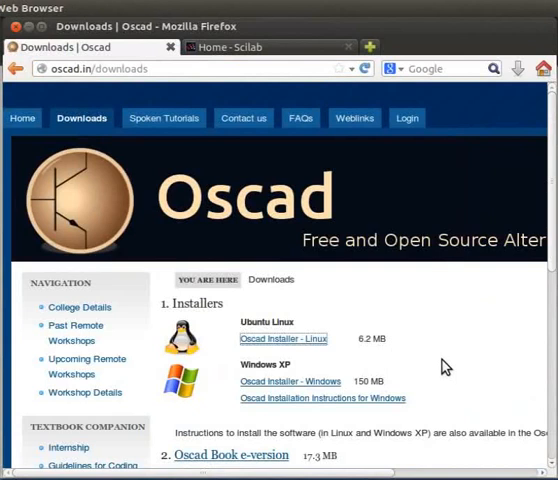
{"action": "scroll", "scroll_direction": "down", "scroll_amount": 3}
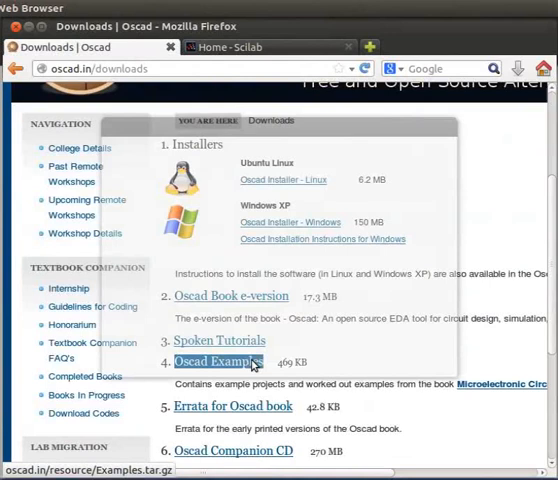
{"action": "left_click", "coordinate": [214, 361]}
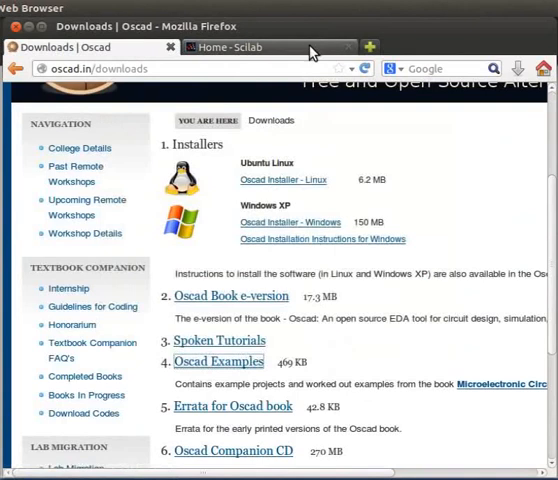
{"action": "left_click", "coordinate": [258, 47]}
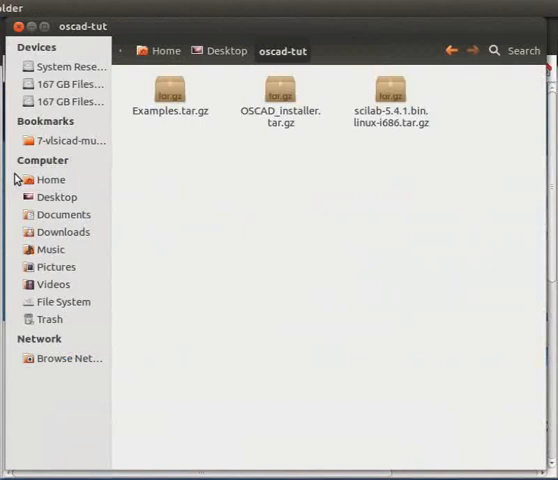
{"action": "mouse_move", "coordinate": [389, 255]}
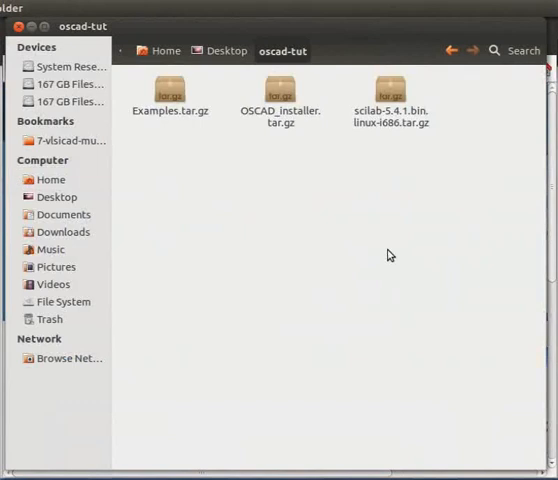
{"action": "mouse_move", "coordinate": [517, 173]}
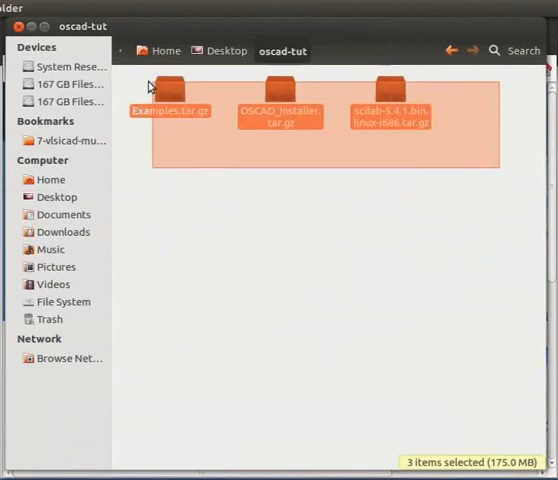
Extract the three .tar.gz archives in oscad-tut using Extract Here.
{"action": "right_click", "coordinate": [280, 114]}
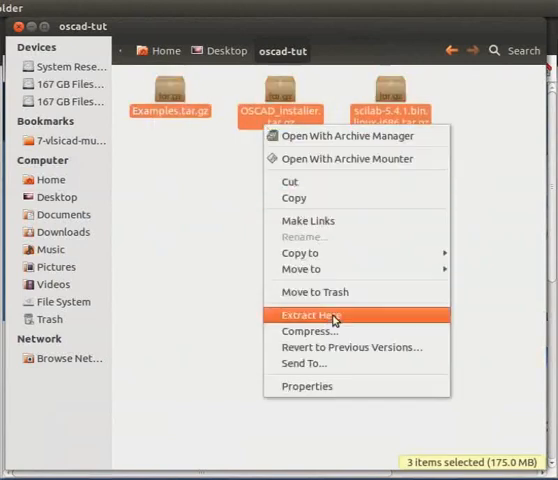
{"action": "left_click", "coordinate": [310, 316]}
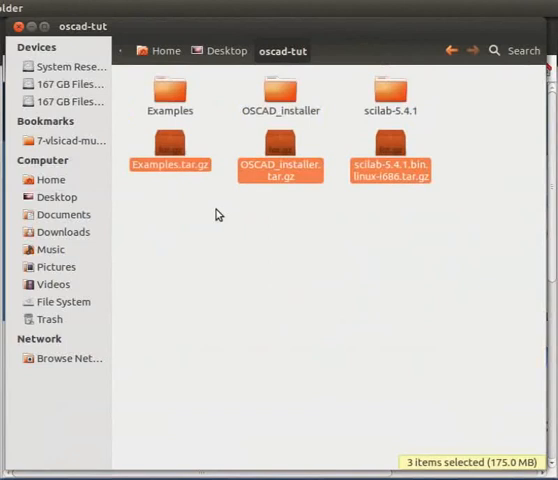
{"action": "key", "text": "ctrl+alt+t"}
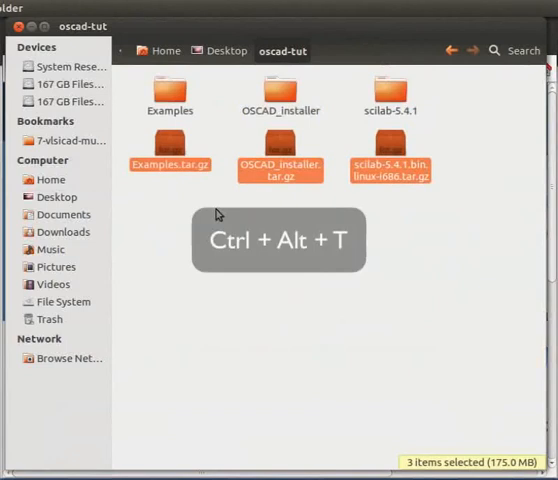
Enter Desktop/oscad-tut/OSCAD_installer and chmod 755 installOSCAD.sh and installModule.sh.
{"action": "key", "text": "ctrl+alt+t"}
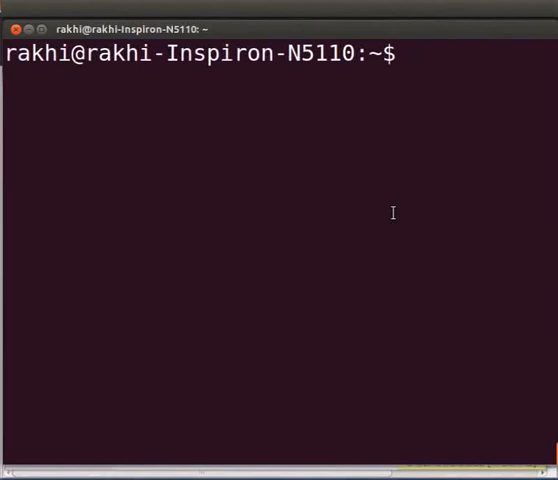
{"action": "type", "text": "cd Desktop/oscad-tut/"}
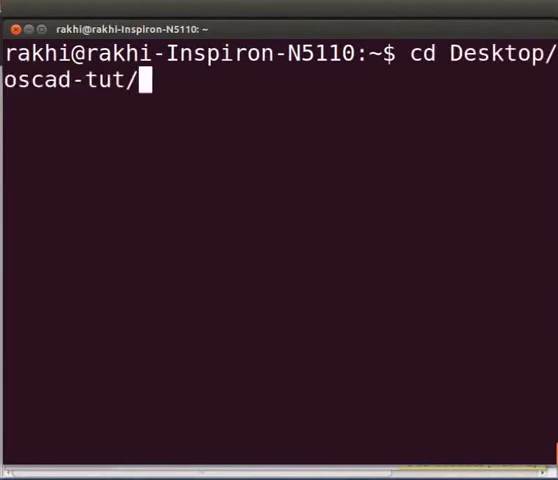
{"action": "key", "text": "Return"}
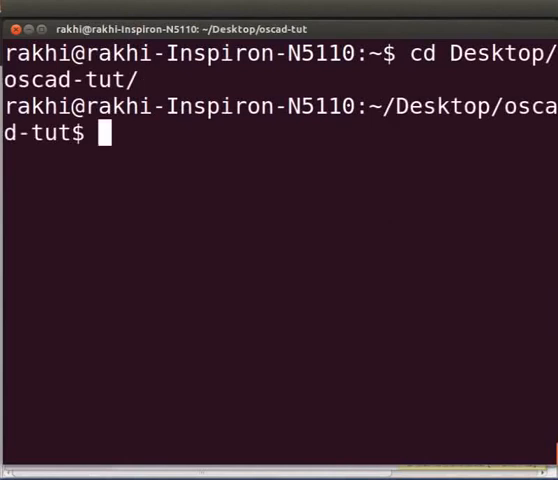
{"action": "type", "text": "cd OSCAD_installer/"}
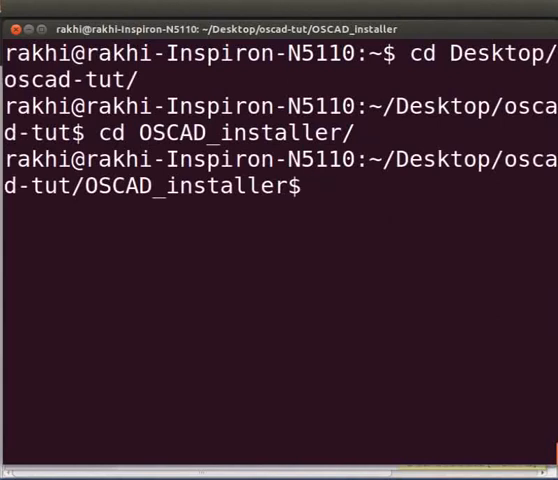
{"action": "type", "text": "chmod 755 installOSCAD.sh installModule.sh"}
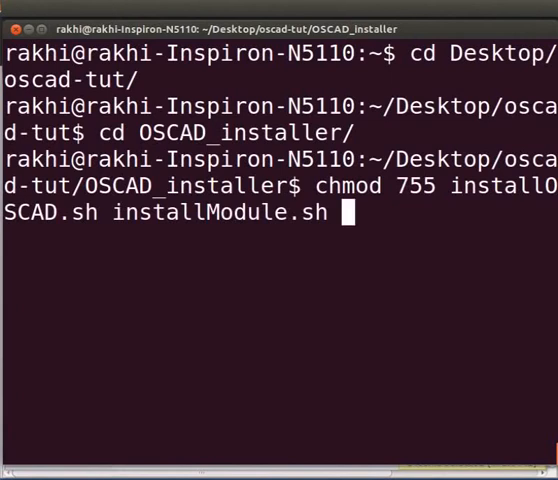
{"action": "key", "text": "Return"}
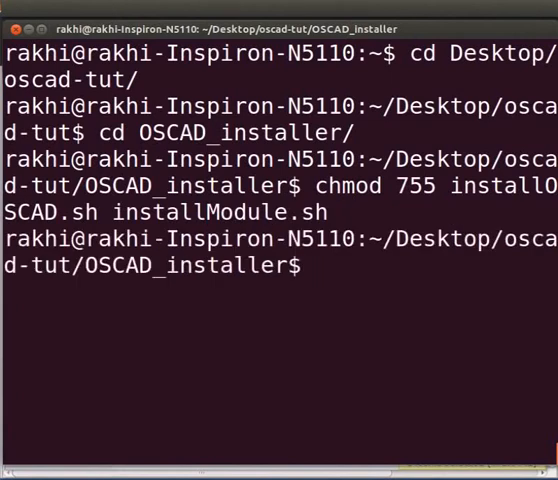
{"action": "type", "text": "./installOSCAD.sh"}
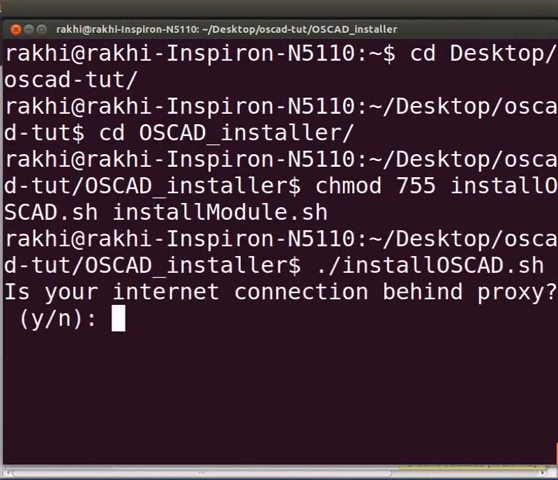
{"action": "type", "text": "y"}
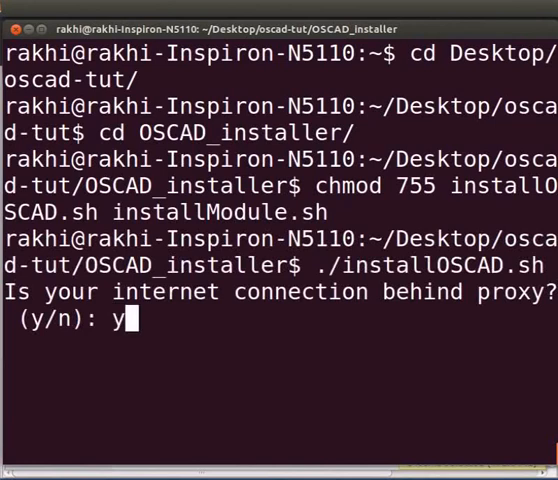
{"action": "key", "text": "Return"}
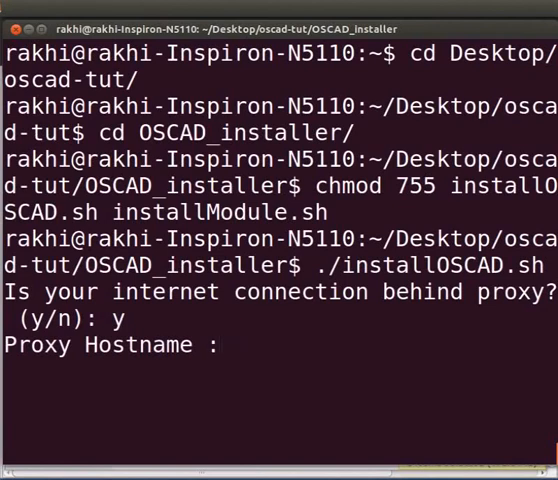
{"action": "type", "text": "netmon.iitb.ac.in"}
{"action": "type", "text": "80"}
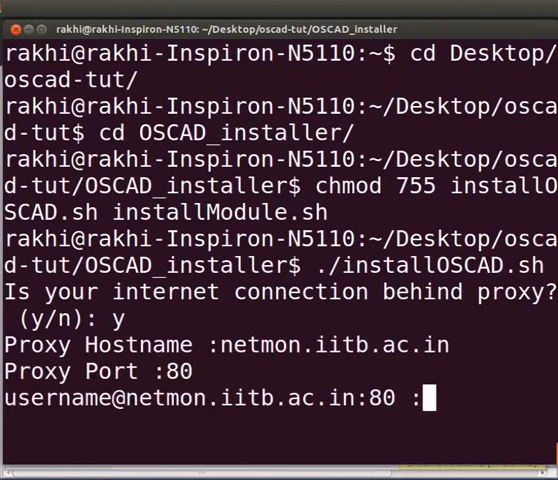
{"action": "type", "text": "rakhiwarrior"}
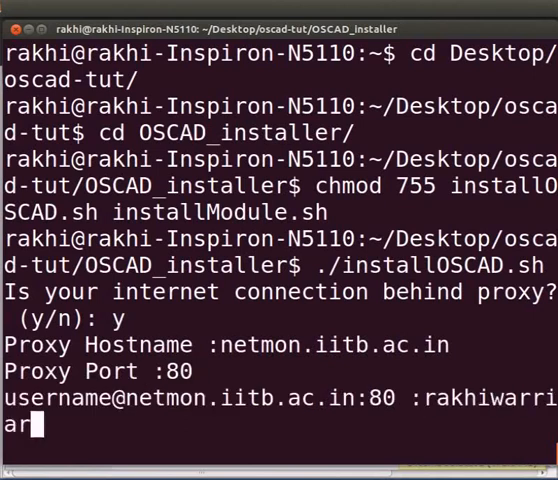
{"action": "key", "text": "Return"}
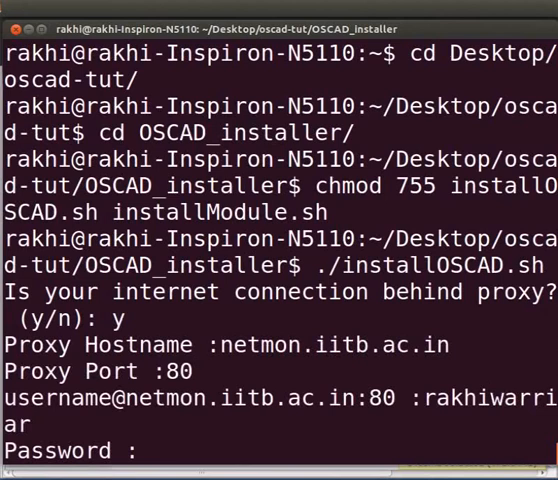
{"action": "key", "text": "Return"}
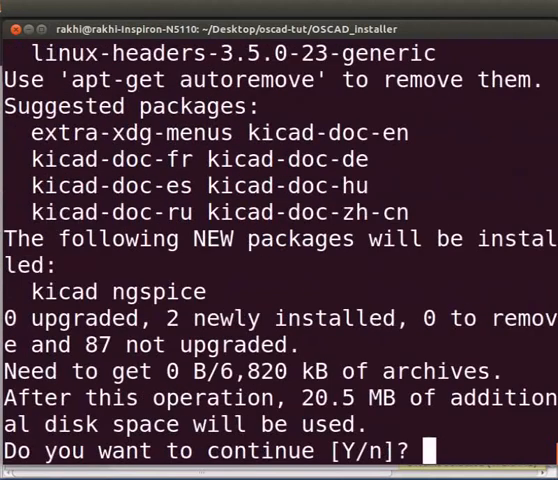
Approve installing the kicad and ngspice packages by answering y.
{"action": "type", "text": "y"}
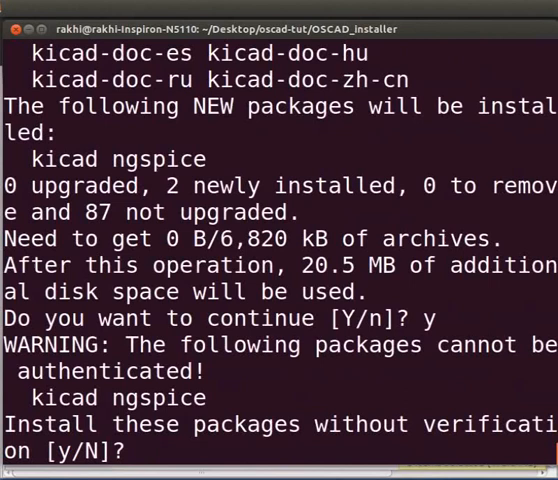
{"action": "type", "text": "y"}
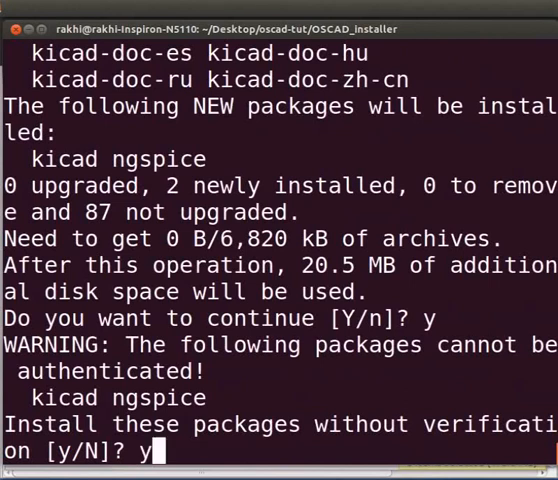
{"action": "key", "text": "Return"}
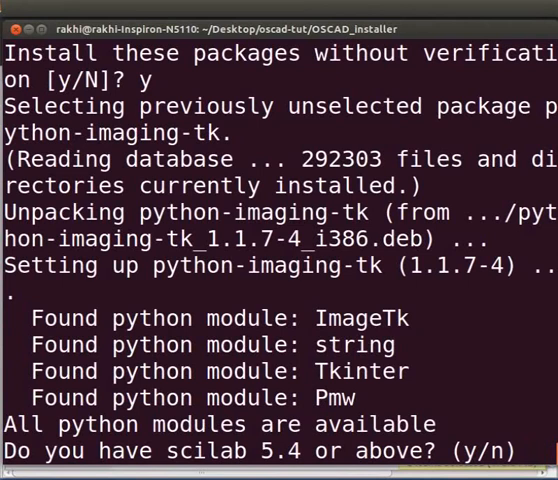
{"action": "mouse_move", "coordinate": [487, 410]}
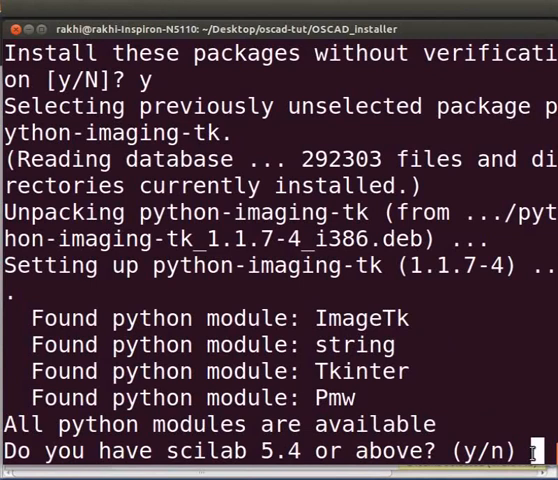
Answer y to the Scilab question and submit the scilab-5.4.1 directory path.
{"action": "type", "text": "y"}
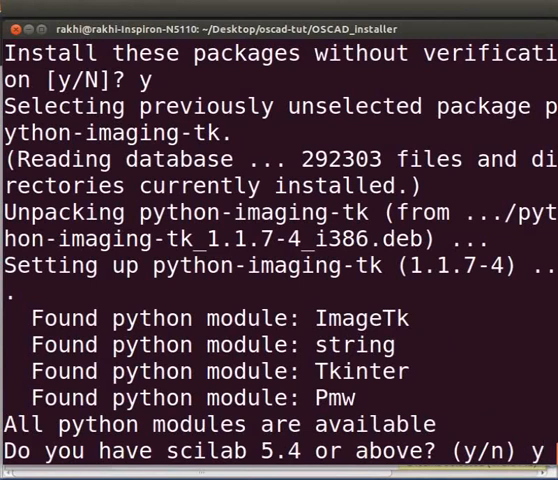
{"action": "type", "text": "y"}
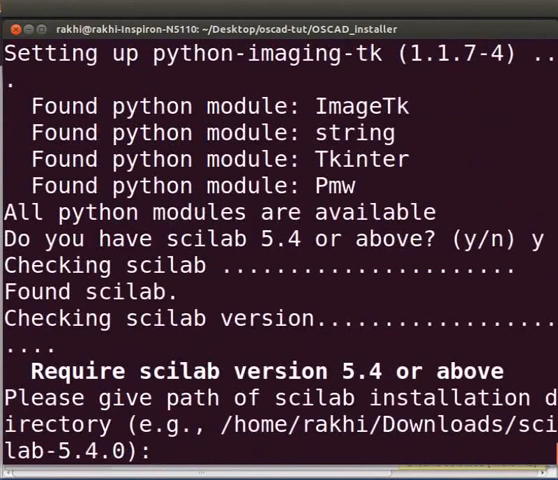
{"action": "type", "text": "/"}
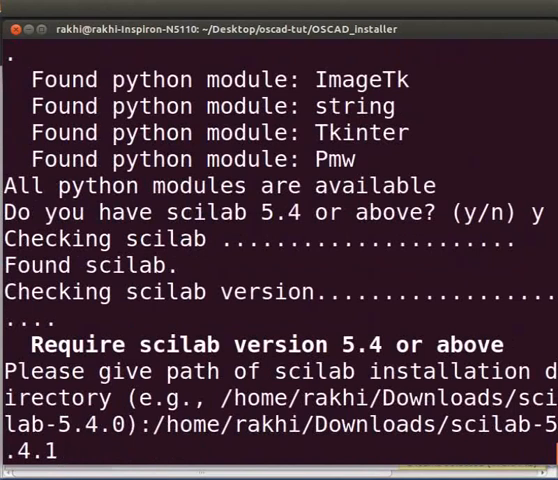
{"action": "key", "text": "Return"}
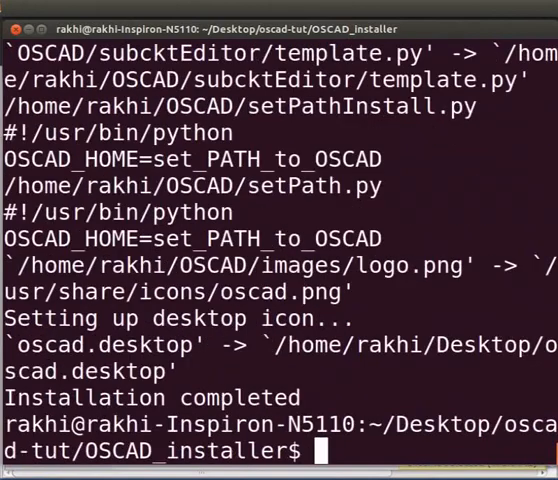
Highlight 'Installation completed' and close the terminal window.
{"action": "double_click", "coordinate": [150, 397]}
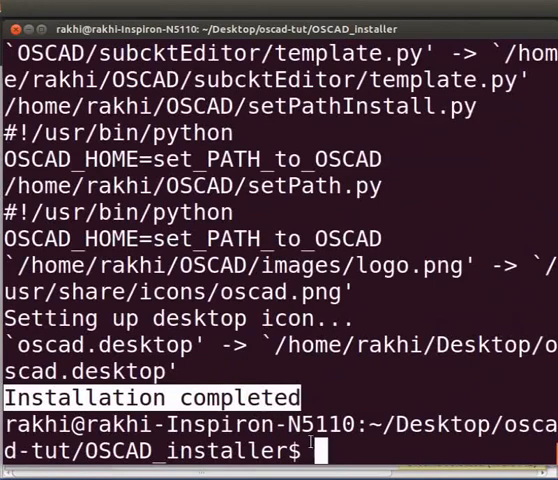
{"action": "left_click", "coordinate": [9, 28]}
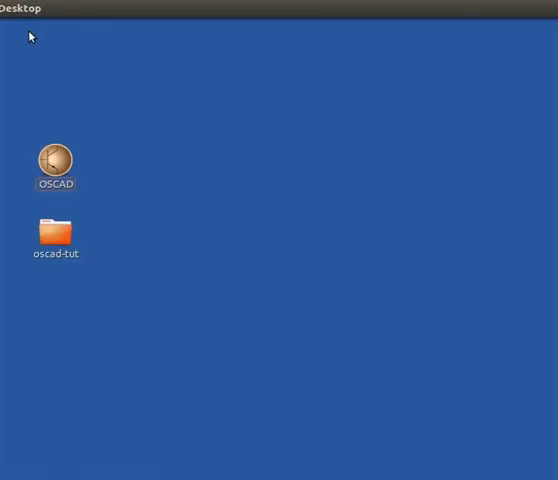
Launch OSCAD from the desktop and open oscad-tut/Examples/RC as the project.
{"action": "left_click", "coordinate": [55, 165]}
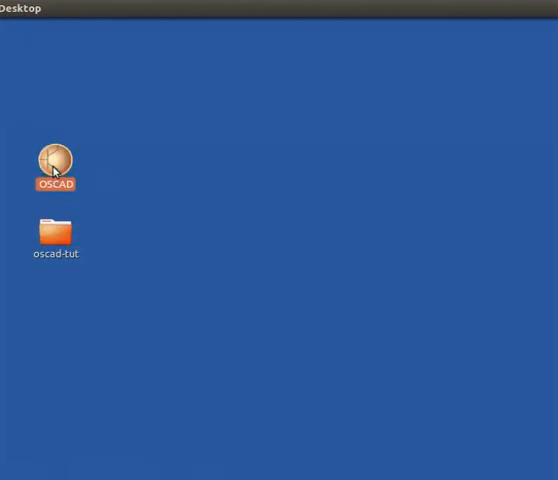
{"action": "double_click", "coordinate": [55, 162]}
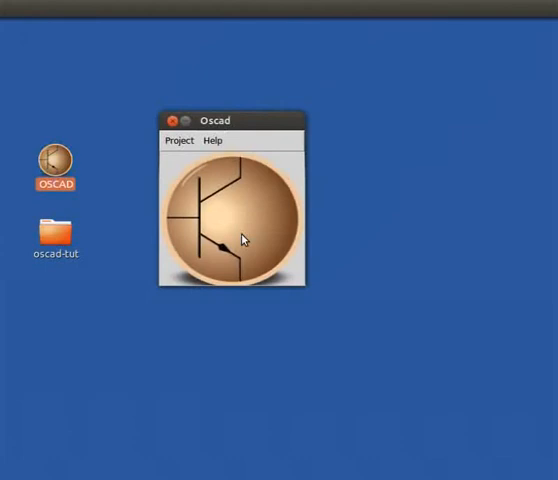
{"action": "left_click", "coordinate": [180, 140]}
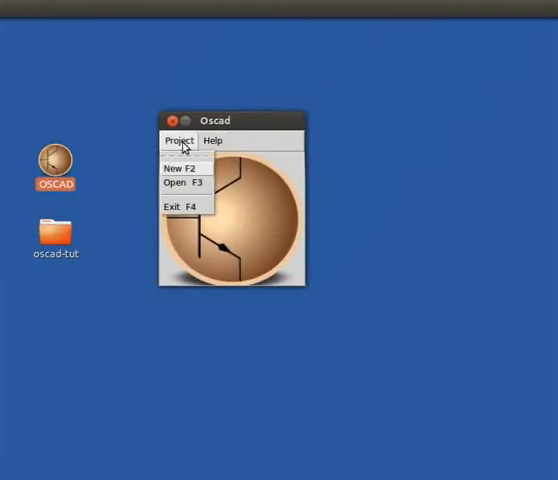
{"action": "left_click", "coordinate": [170, 183]}
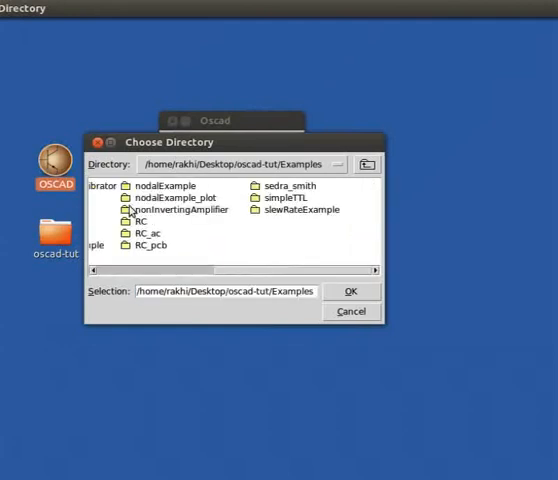
{"action": "double_click", "coordinate": [141, 221]}
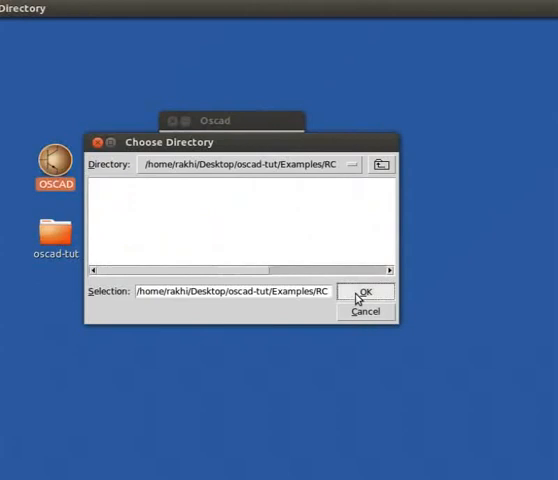
{"action": "left_click", "coordinate": [366, 292]}
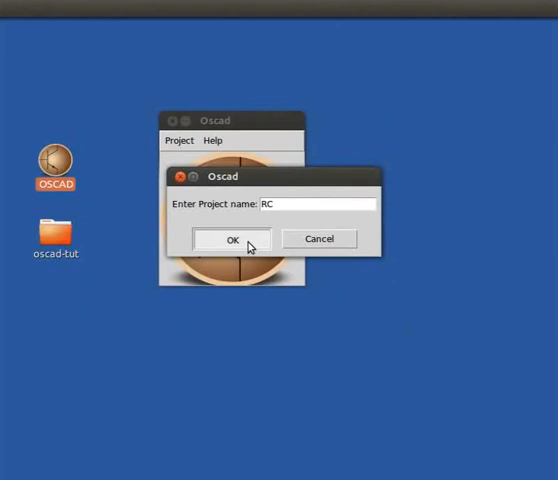
Confirm RC as the project name and launch the Schematic Editor.
{"action": "left_click", "coordinate": [230, 240]}
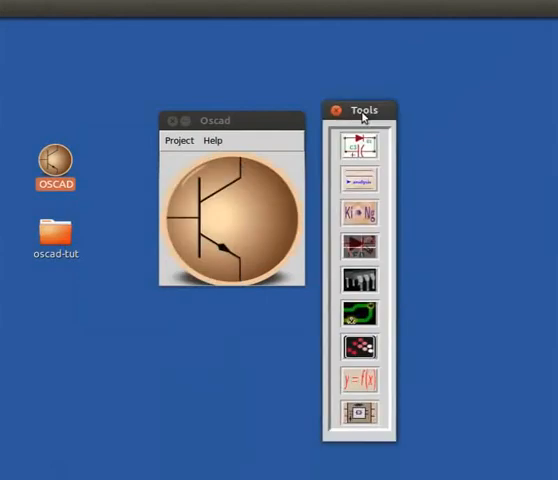
{"action": "mouse_move", "coordinate": [360, 145]}
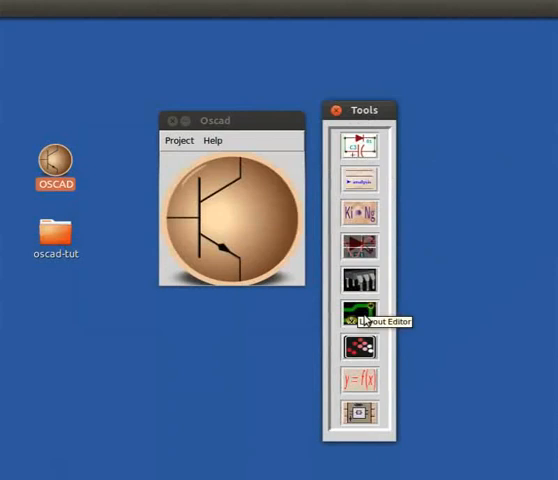
{"action": "mouse_move", "coordinate": [398, 168]}
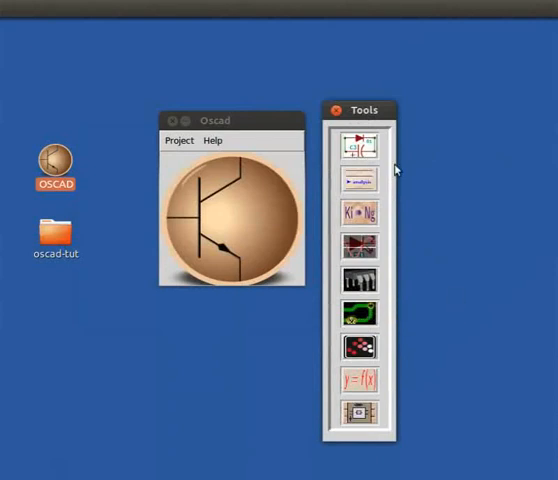
{"action": "mouse_move", "coordinate": [357, 145]}
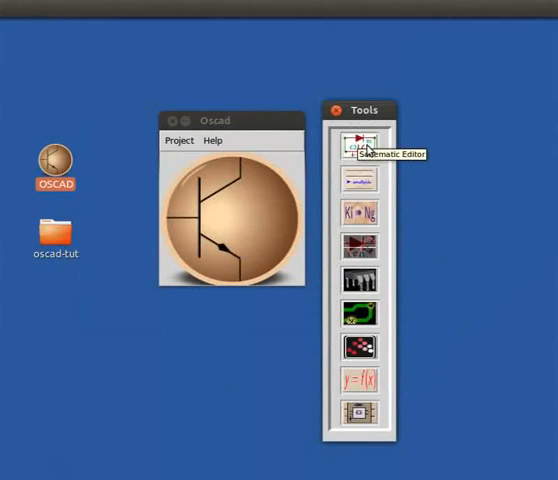
{"action": "mouse_move", "coordinate": [368, 148]}
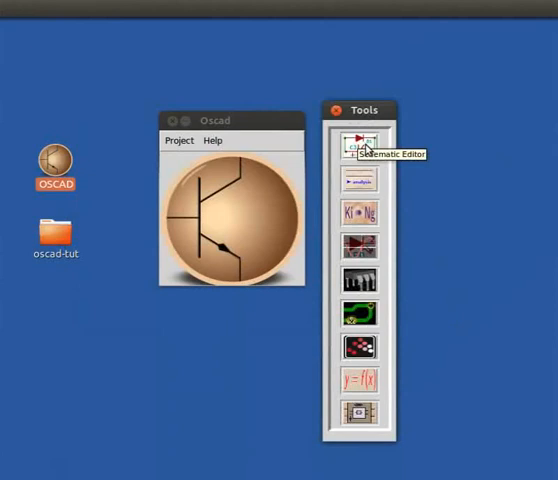
{"action": "left_click", "coordinate": [356, 138]}
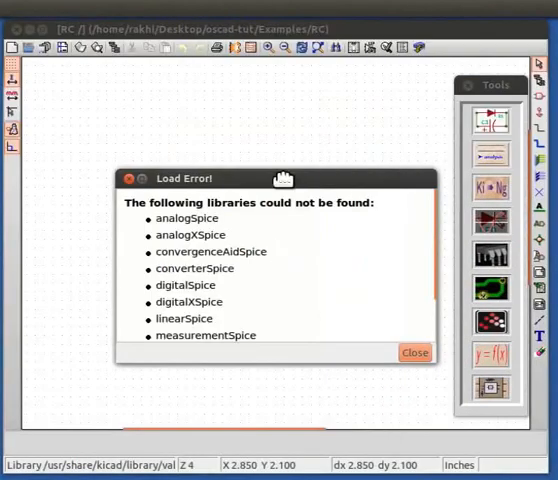
Dismiss the missing-libraries Load Error to reveal the RC sine-source, resistor and capacitor schematic.
{"action": "left_click", "coordinate": [414, 352]}
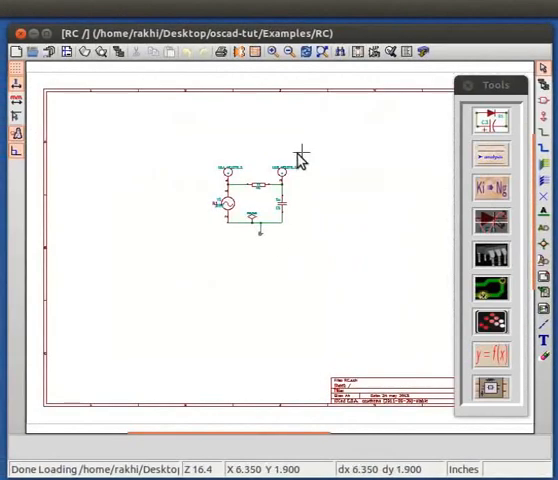
{"action": "mouse_move", "coordinate": [215, 217]}
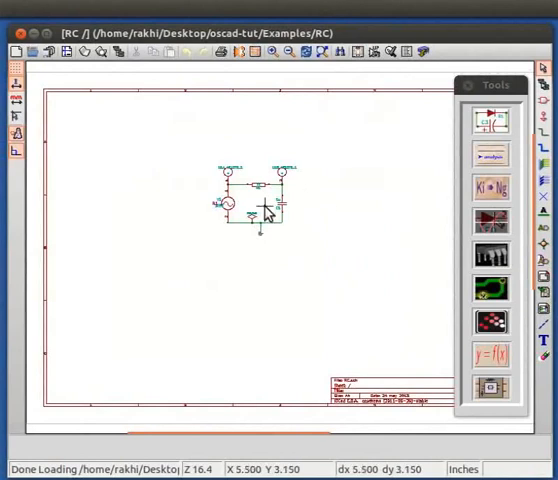
{"action": "mouse_move", "coordinate": [268, 218]}
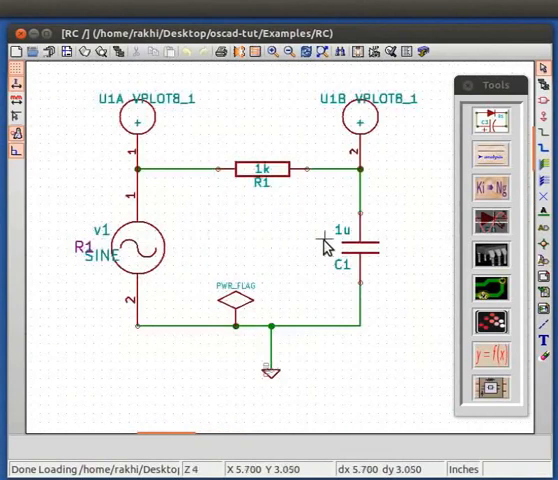
{"action": "mouse_move", "coordinate": [405, 263]}
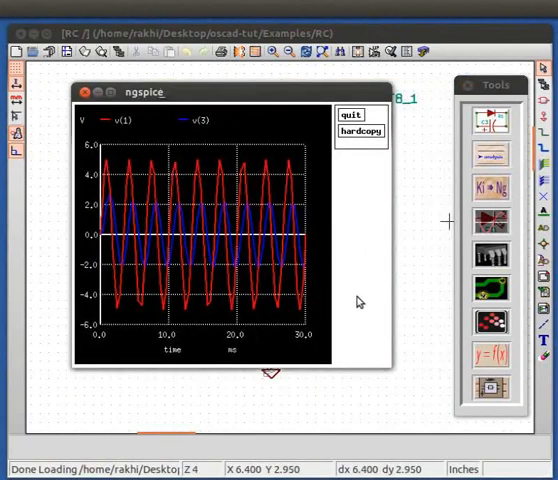
{"action": "mouse_move", "coordinate": [362, 297]}
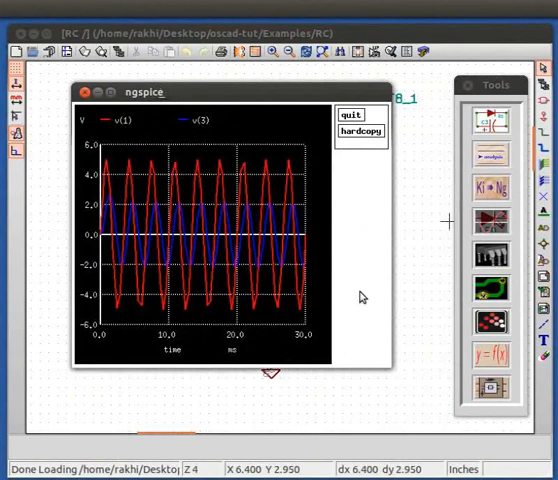
{"action": "mouse_move", "coordinate": [498, 355]}
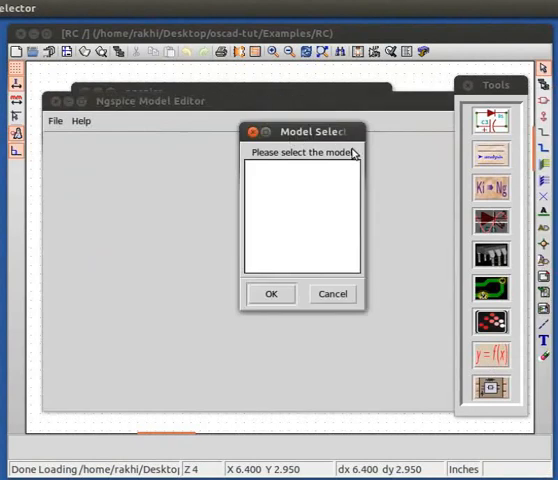
{"action": "mouse_move", "coordinate": [347, 157]}
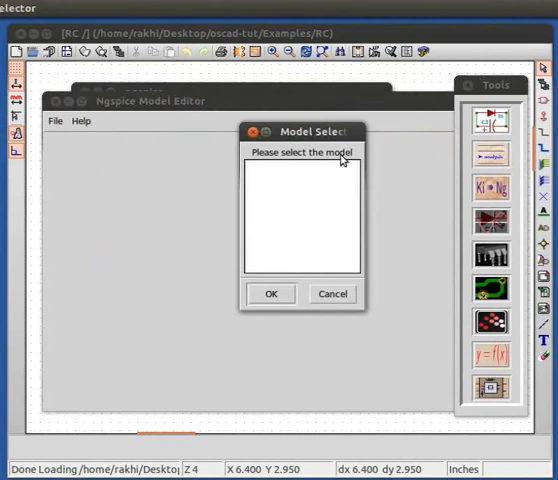
{"action": "left_click", "coordinate": [332, 293]}
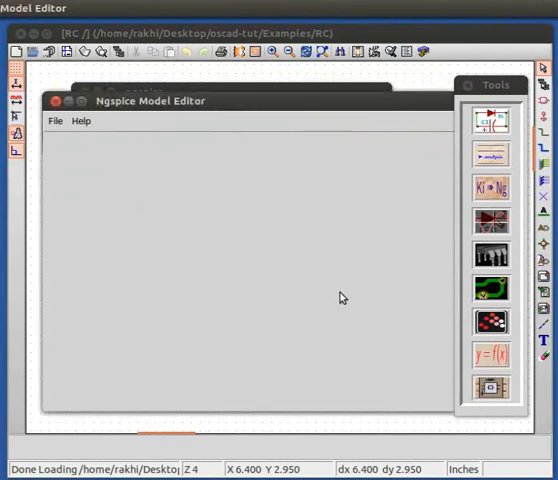
{"action": "left_click", "coordinate": [56, 101]}
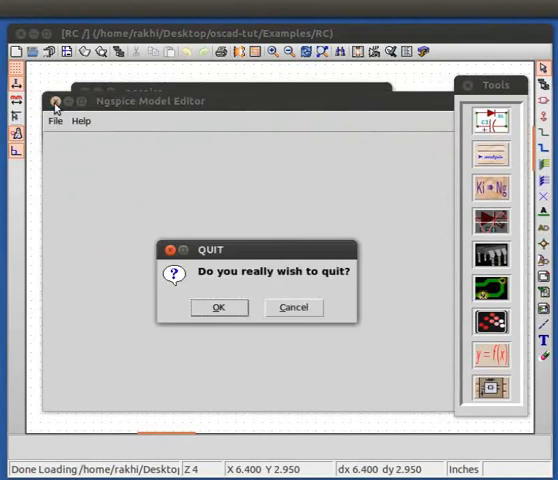
{"action": "left_click", "coordinate": [219, 307]}
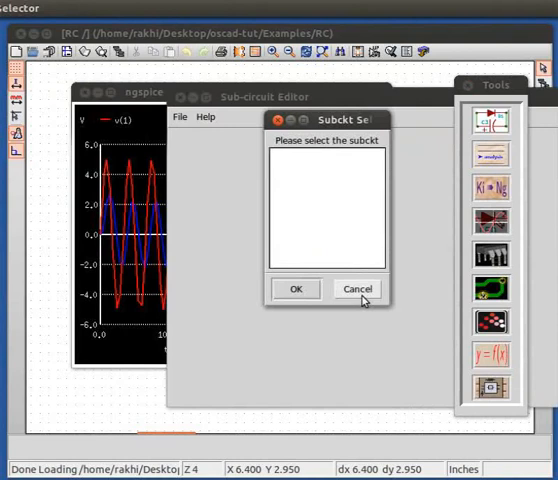
{"action": "left_click", "coordinate": [357, 289]}
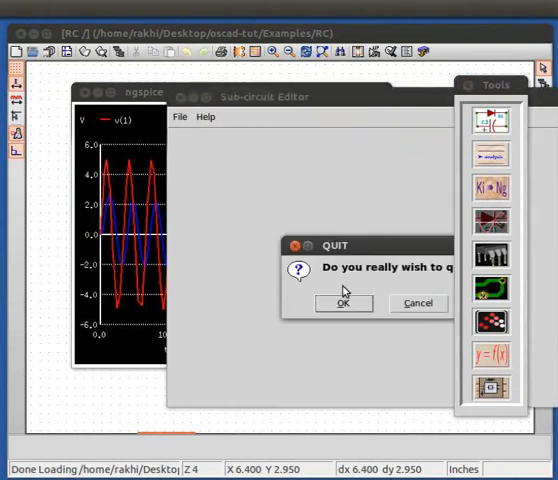
{"action": "left_click", "coordinate": [341, 303]}
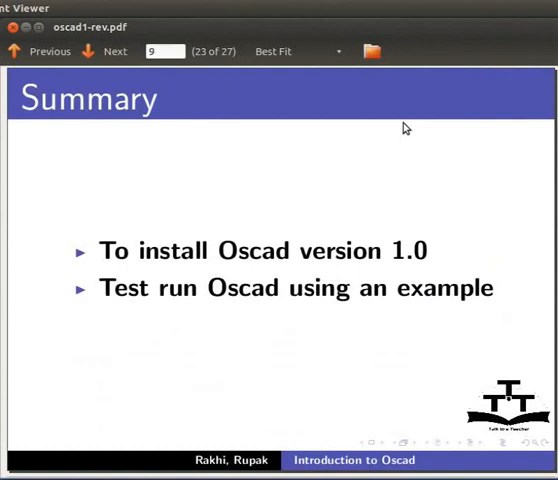
{"action": "mouse_move", "coordinate": [423, 107]}
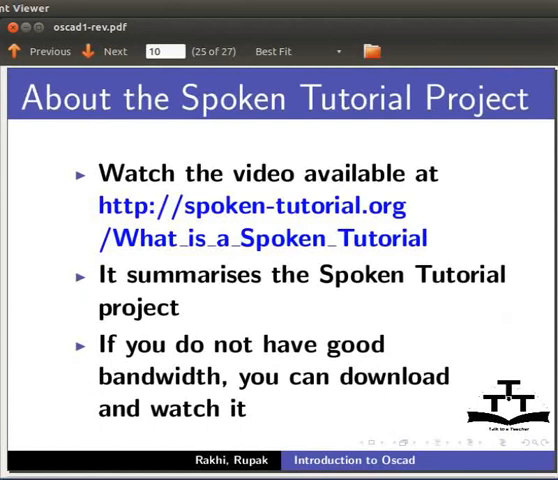
Advance from the Summary slide to the Spoken Tutorial Workshops slide.
{"action": "left_click", "coordinate": [113, 51]}
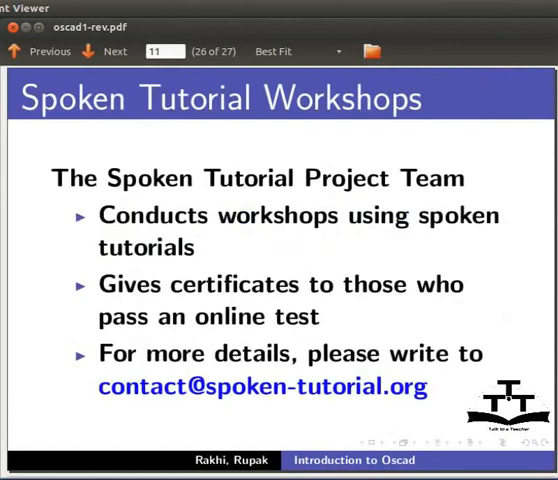